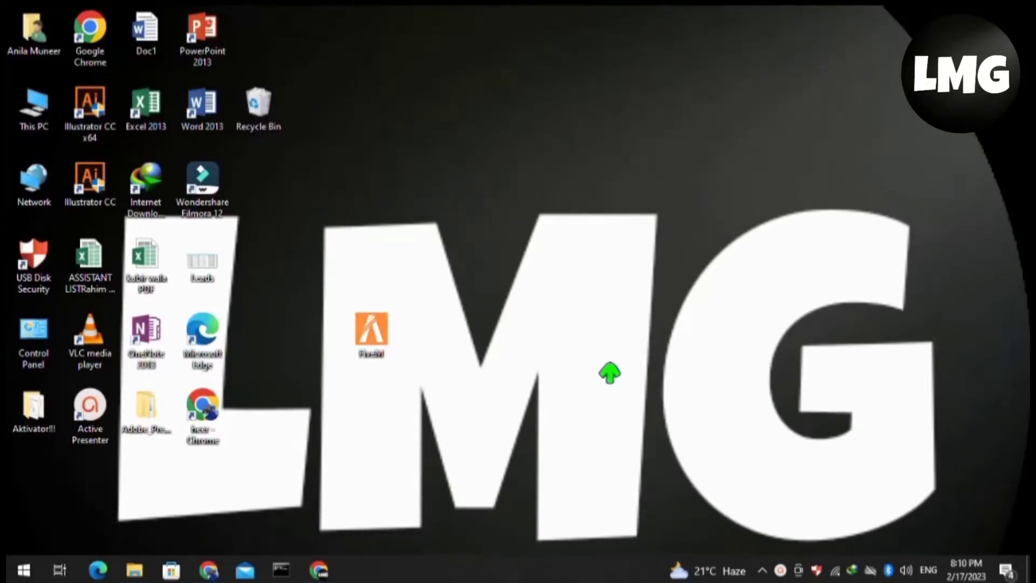
{"action": "mouse_move", "coordinate": [324, 521]}
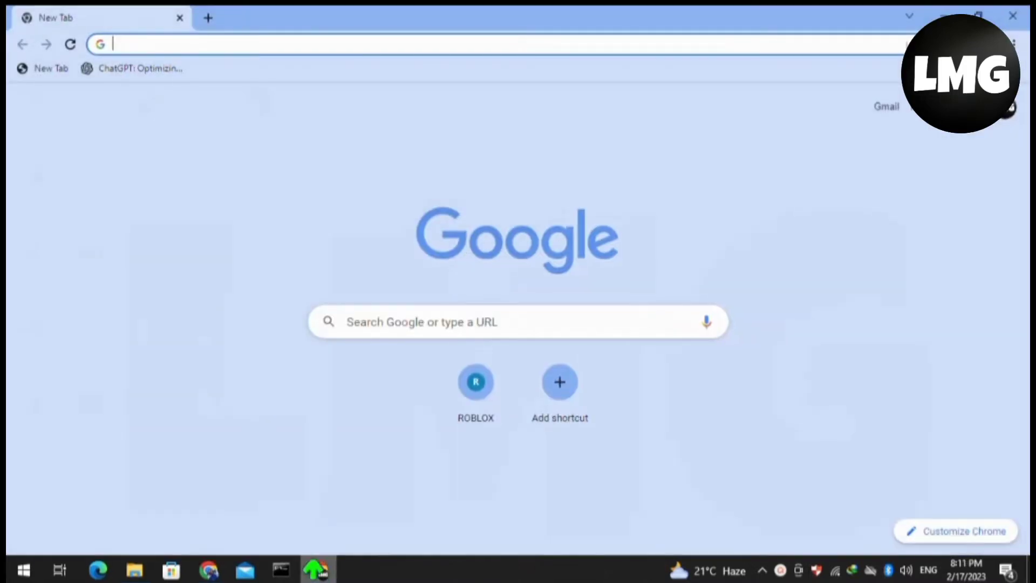
Step: Load zoro.to and go from the landing page to the full site
{"action": "type", "text": "ZORO.tp"}
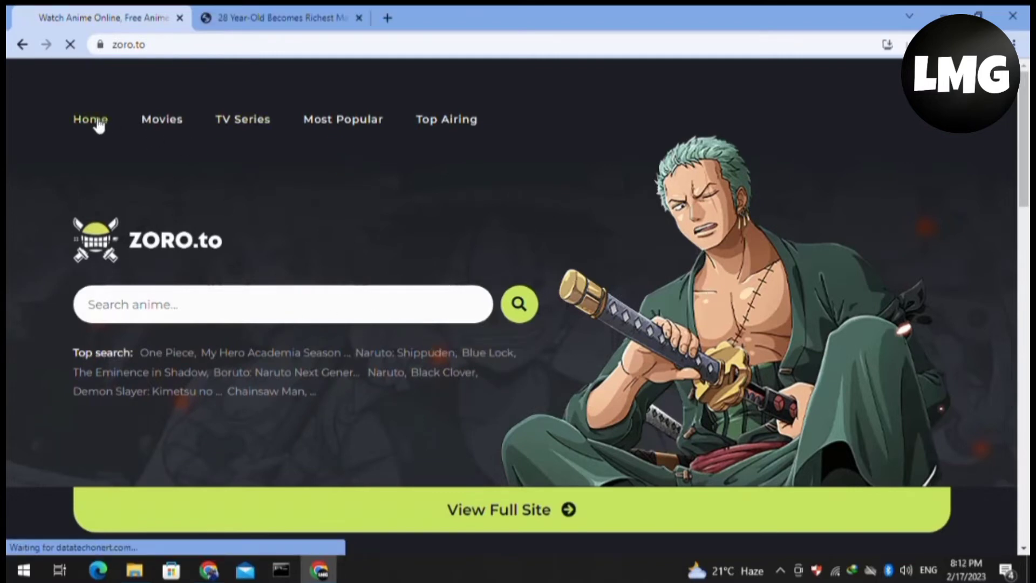
{"action": "left_click", "coordinate": [90, 119]}
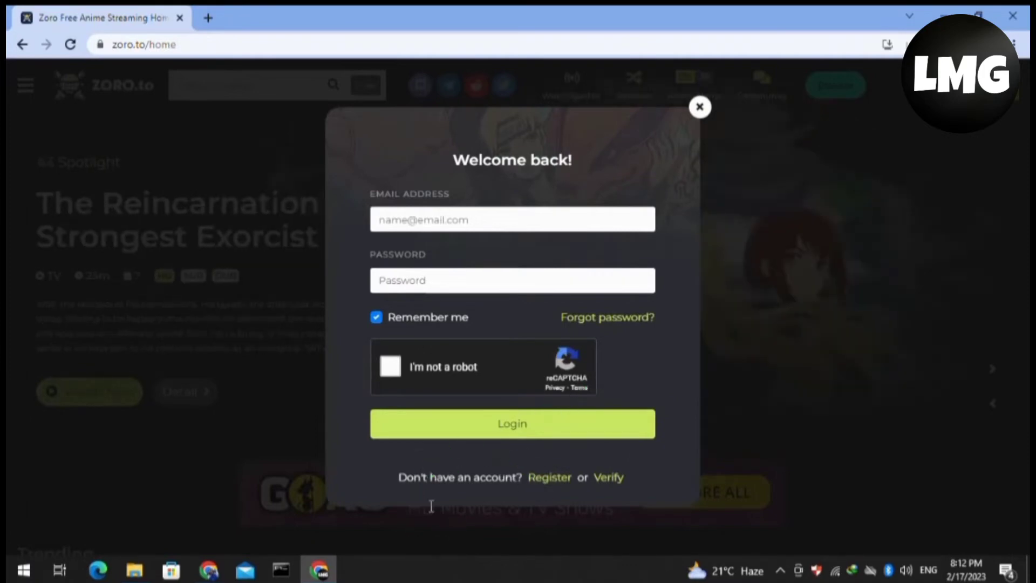
{"action": "mouse_move", "coordinate": [550, 477]}
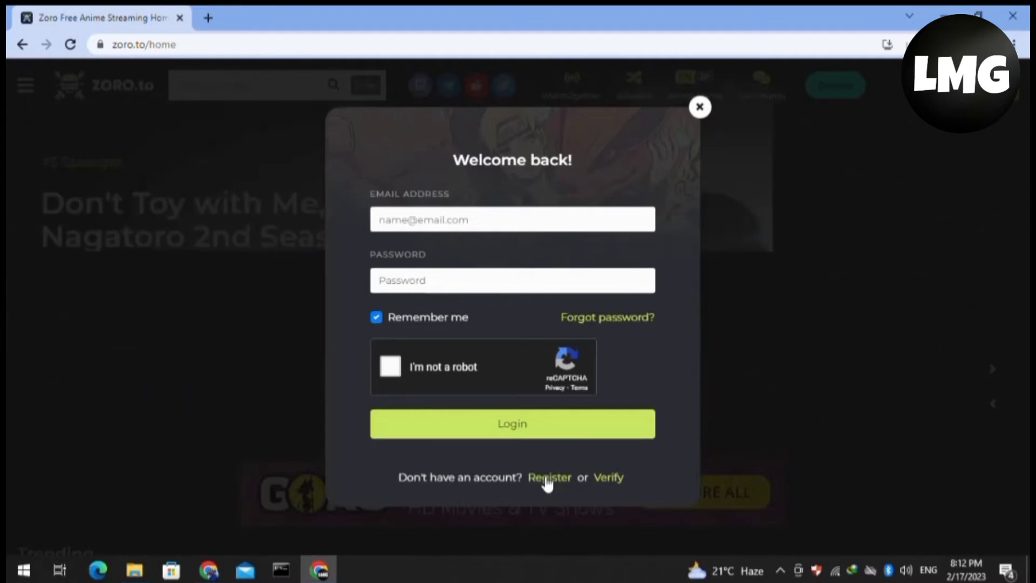
Step: Switch to account creation and enter the name LETMEGUIDE
{"action": "left_click", "coordinate": [549, 477]}
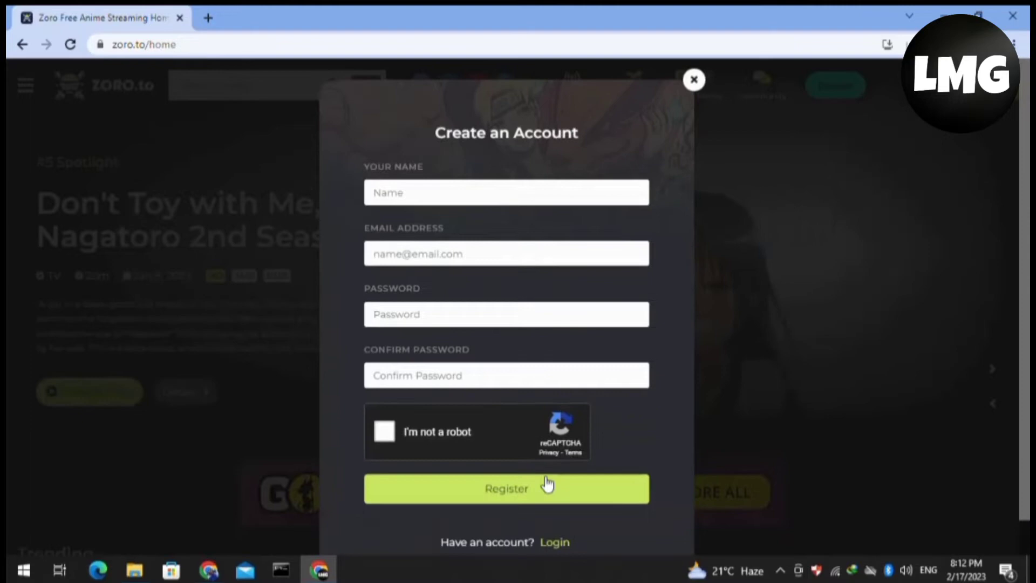
{"action": "left_click", "coordinate": [506, 192]}
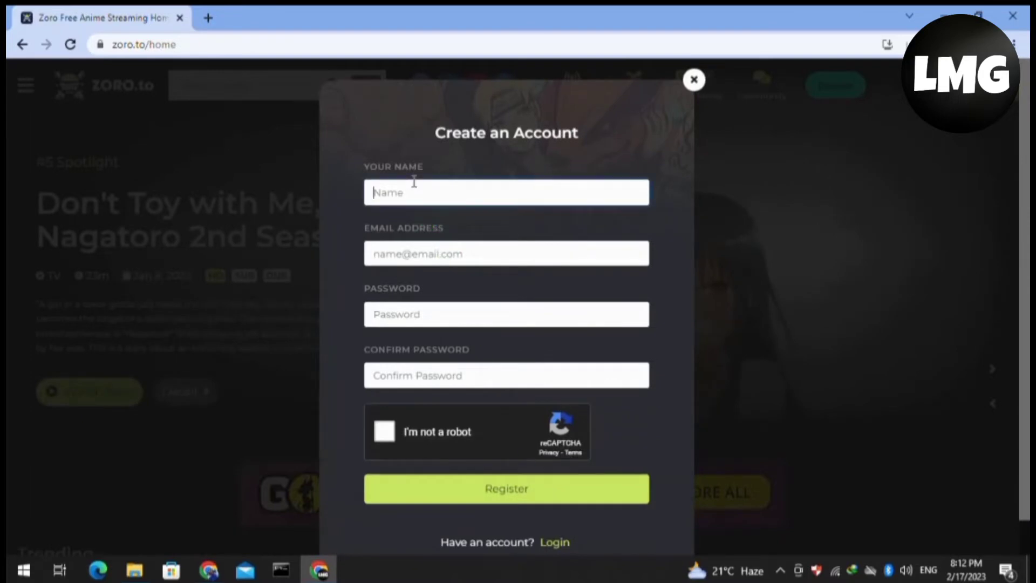
{"action": "type", "text": "LE"}
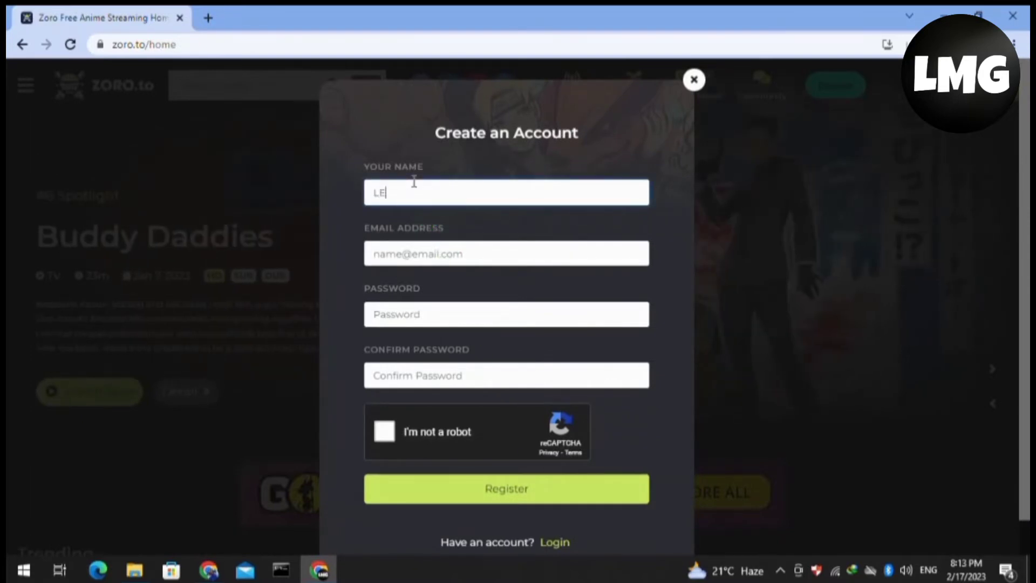
{"action": "type", "text": "TMEGUIDE"}
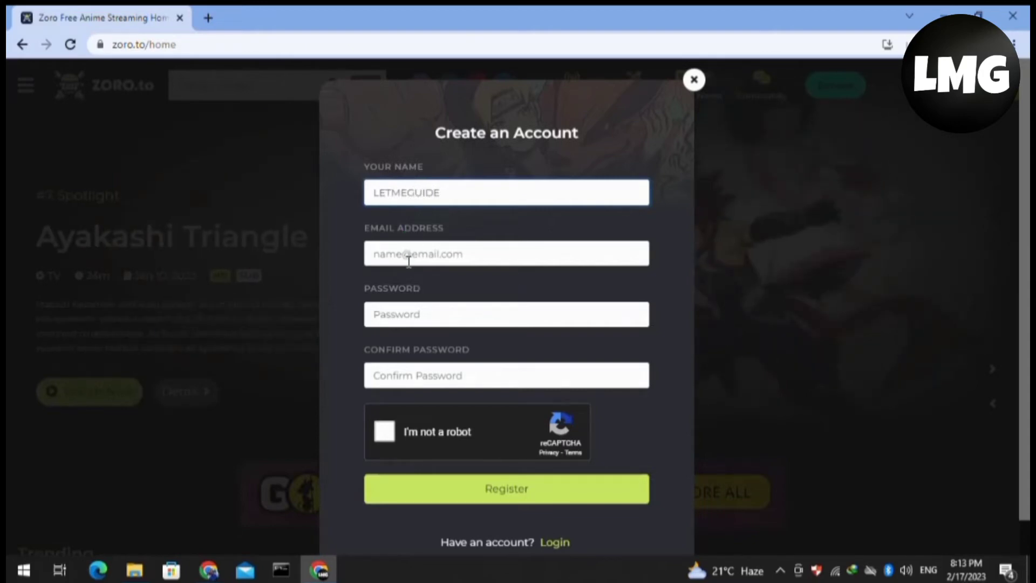
Step: Enter the email and passwords, then pass the I'm not a robot captcha
{"action": "left_click", "coordinate": [505, 315]}
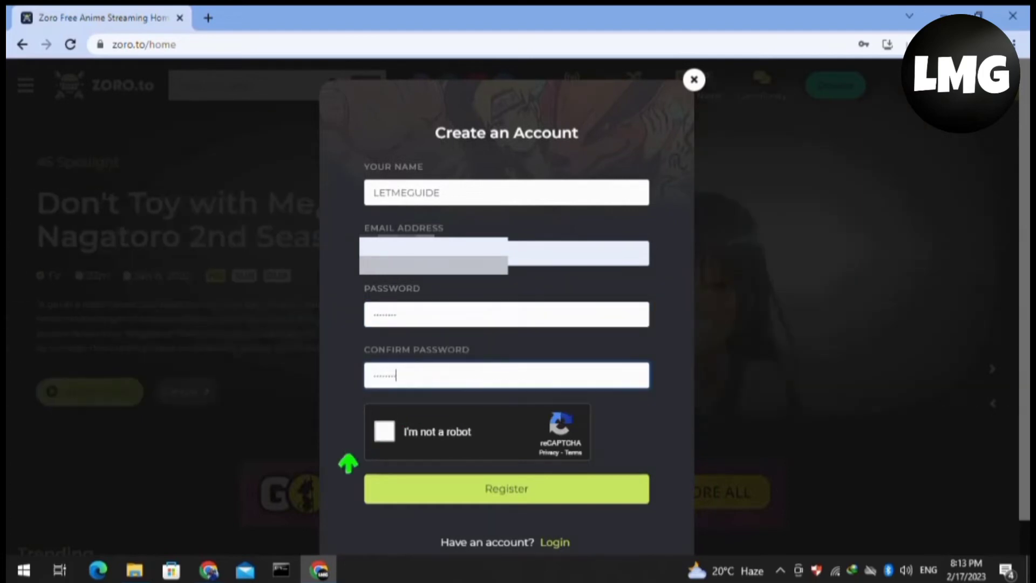
{"action": "left_click", "coordinate": [384, 431]}
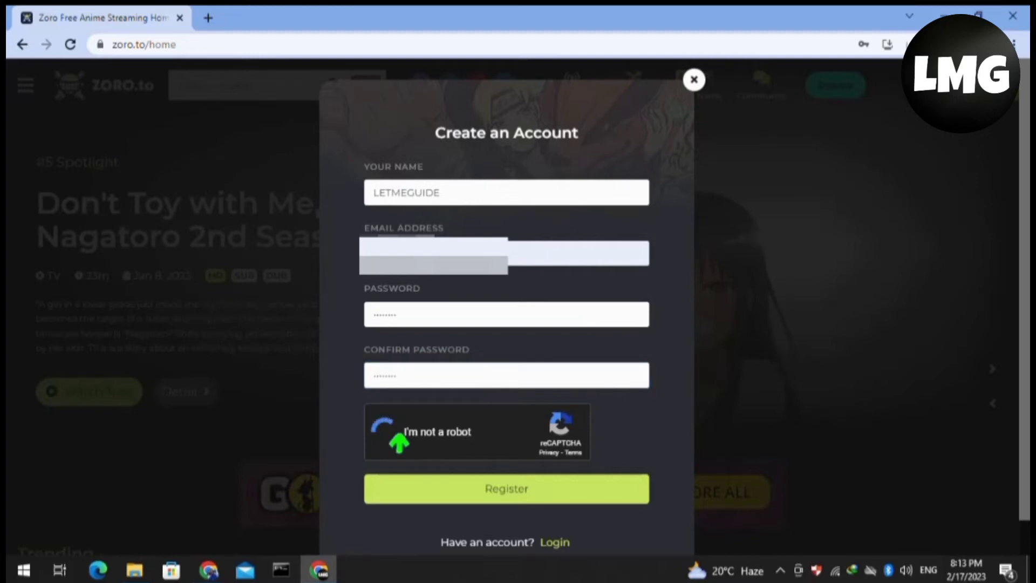
{"action": "left_click", "coordinate": [389, 432]}
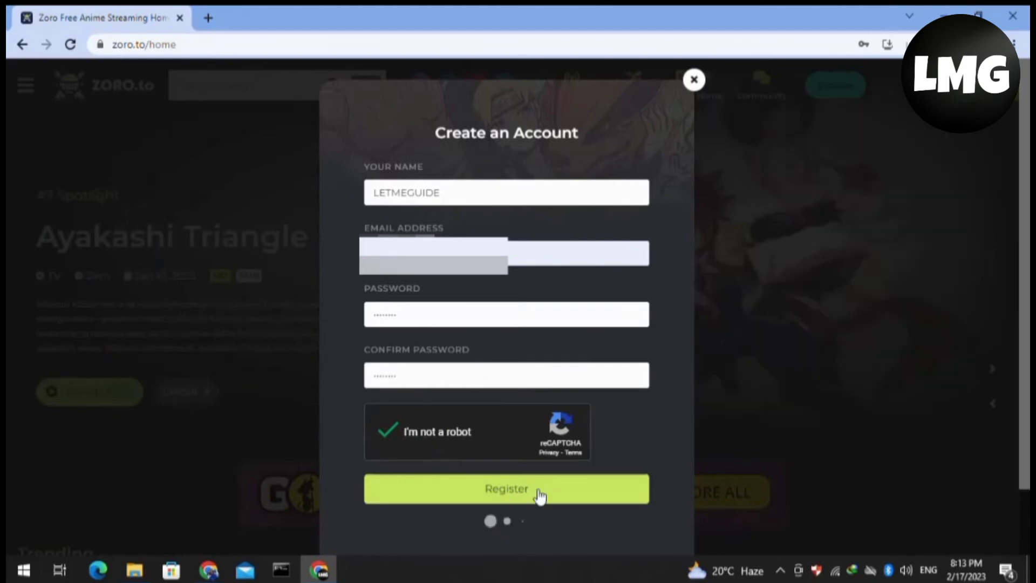
Step: Submit the Zoro.to registration and return to the home page
{"action": "left_click", "coordinate": [506, 489]}
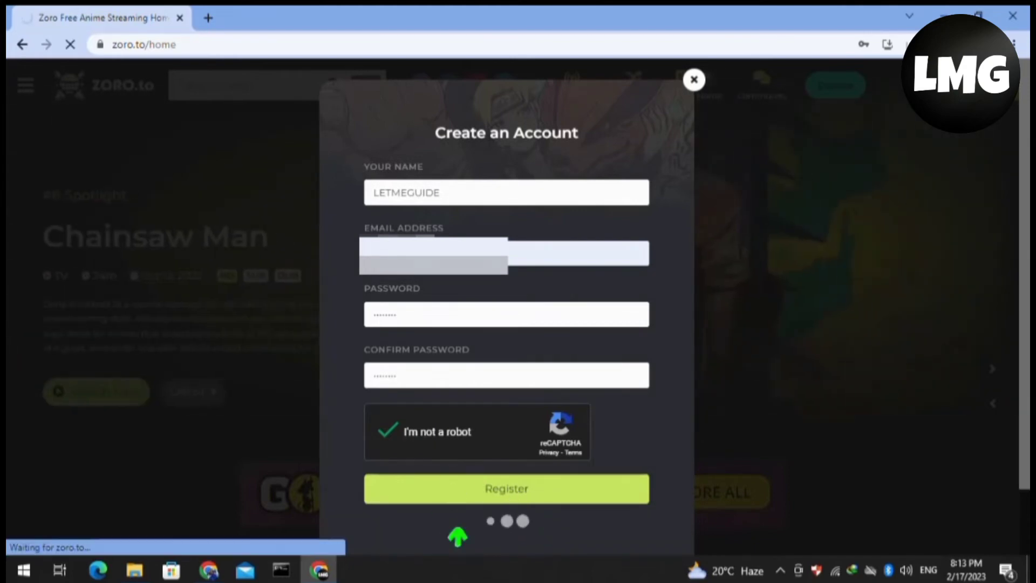
{"action": "left_click", "coordinate": [694, 79]}
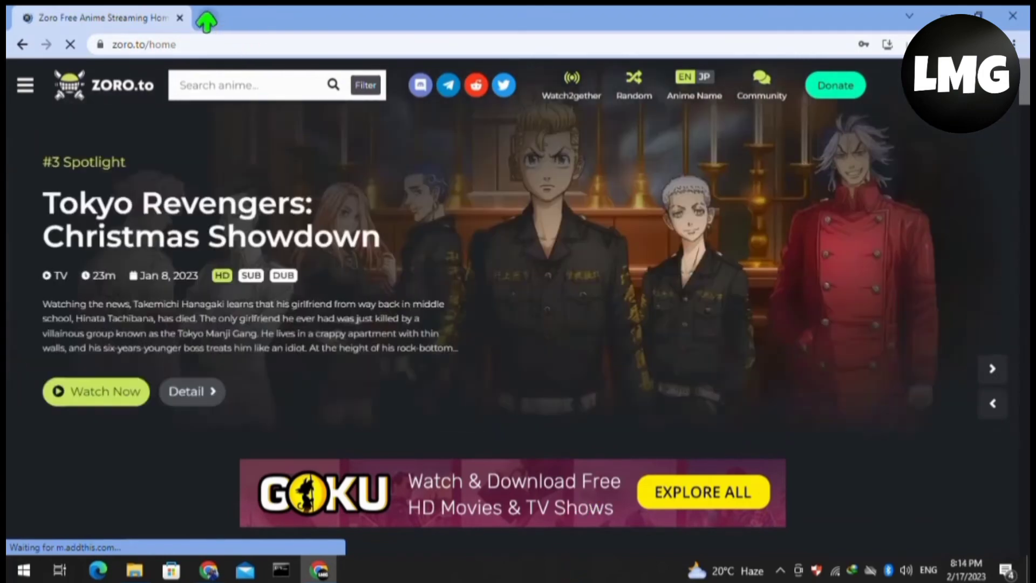
Step: In a new tab, open Gmail and Zoro's Account Verification email
{"action": "left_click", "coordinate": [386, 17]}
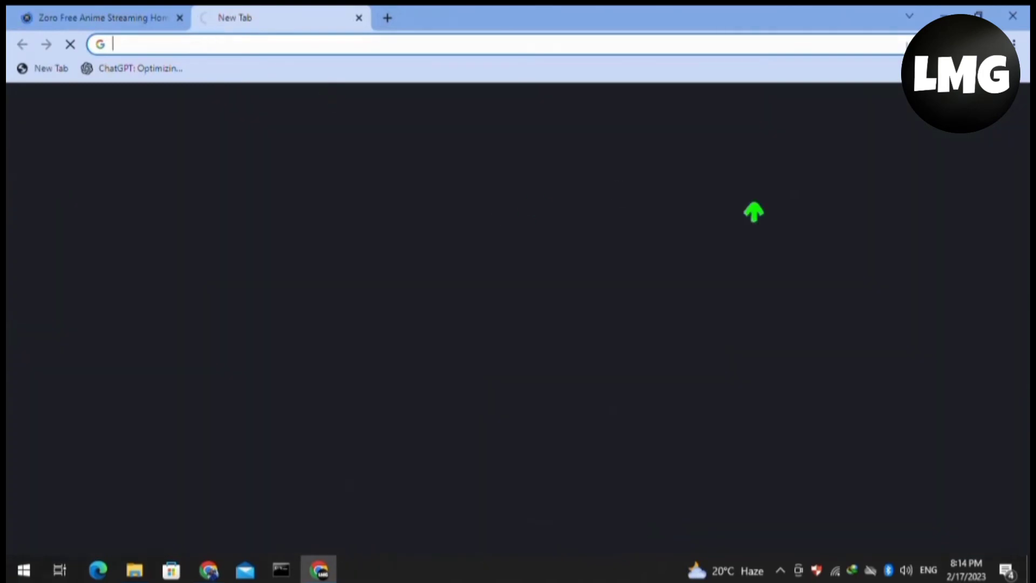
{"action": "mouse_move", "coordinate": [815, 209]}
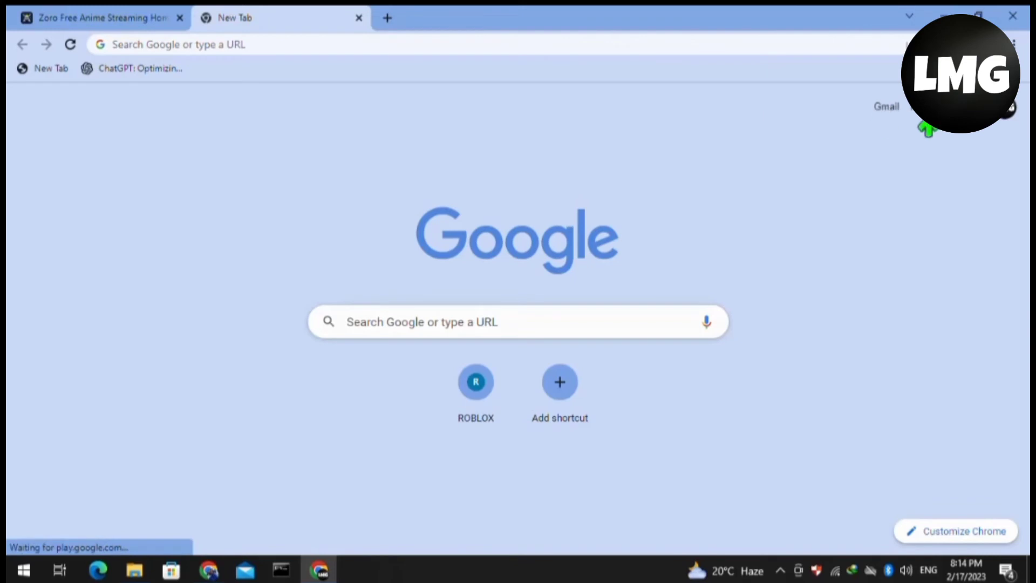
{"action": "left_click", "coordinate": [886, 105]}
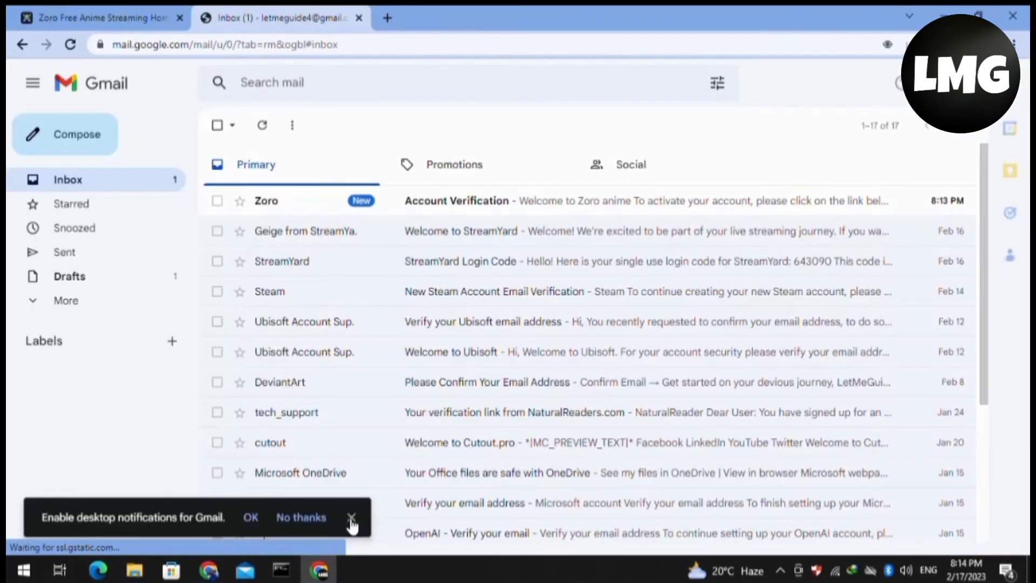
{"action": "left_click", "coordinate": [351, 517]}
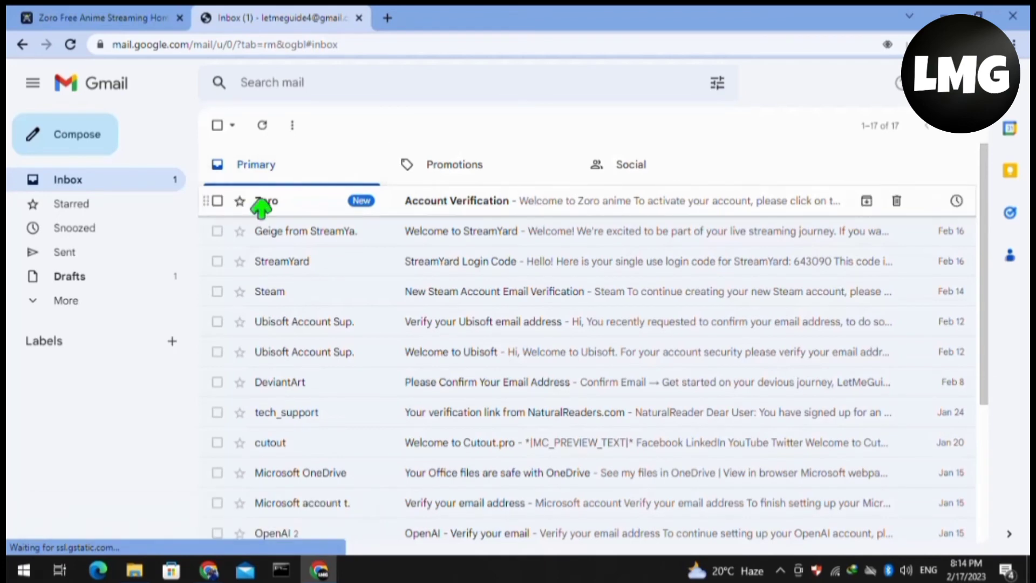
{"action": "left_click", "coordinate": [456, 201]}
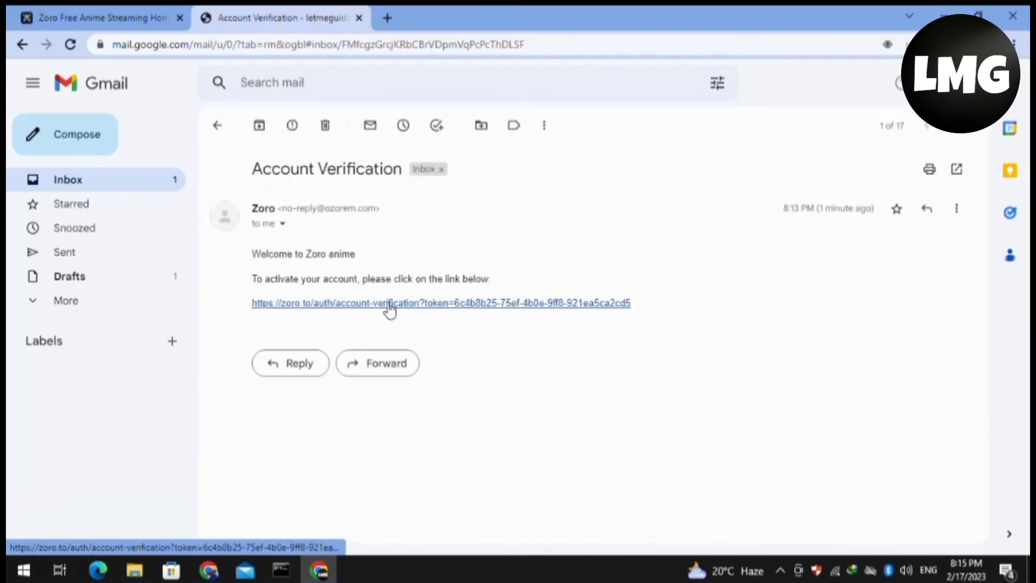
Step: Follow the email's verification link and close the unrelated news tab
{"action": "left_click", "coordinate": [389, 302]}
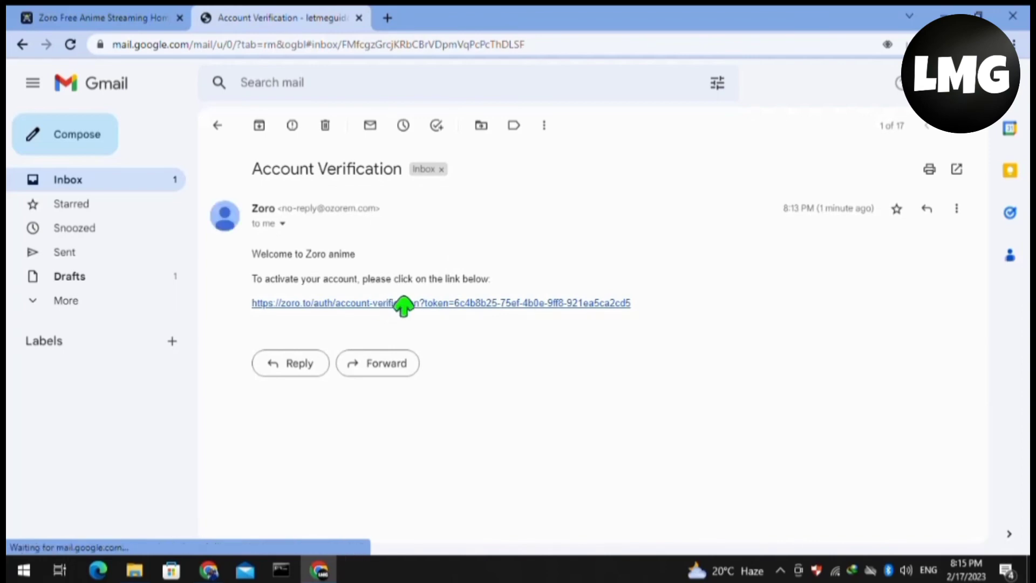
{"action": "left_click", "coordinate": [403, 303]}
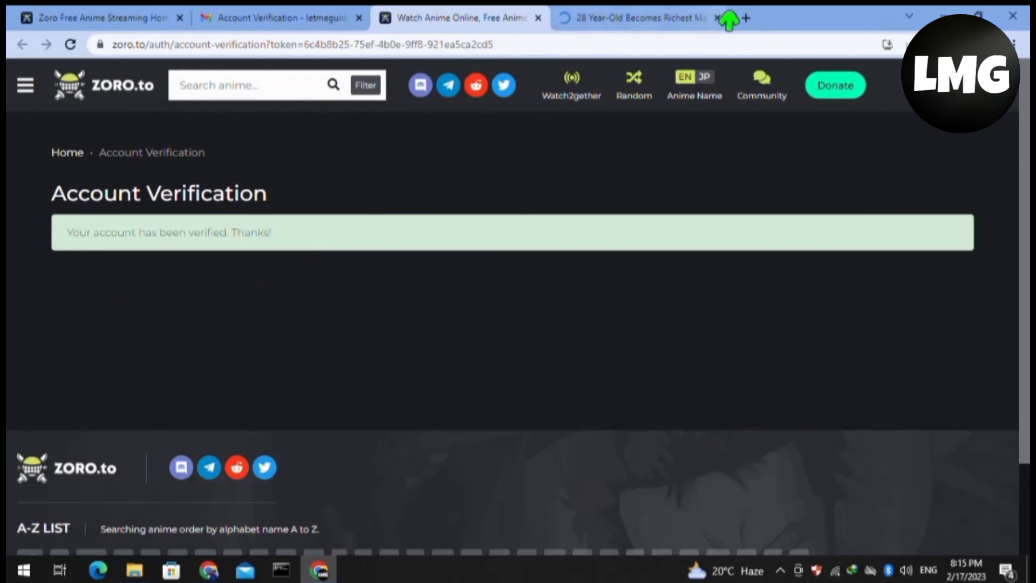
{"action": "left_click", "coordinate": [716, 18]}
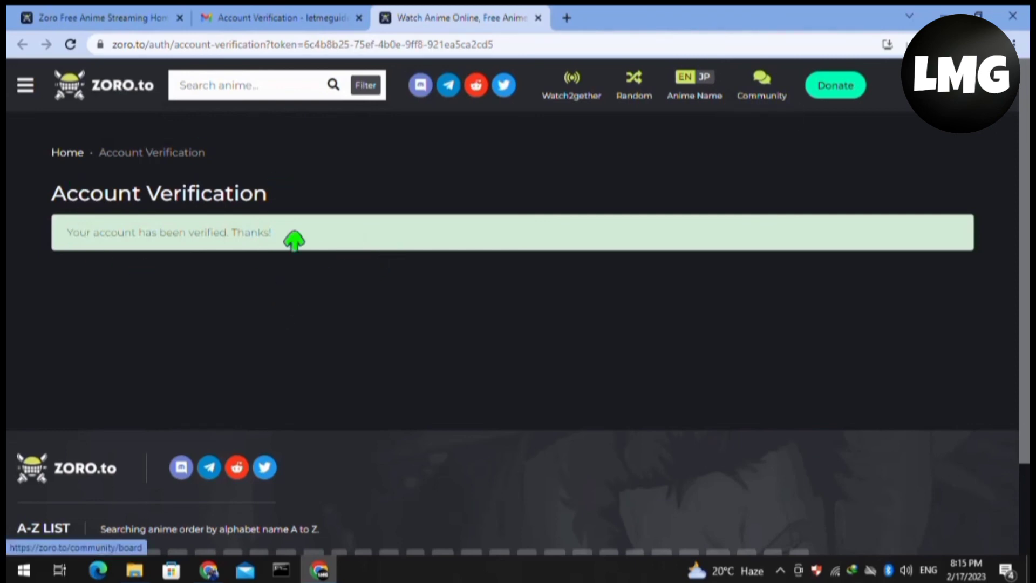
{"action": "mouse_move", "coordinate": [121, 226]}
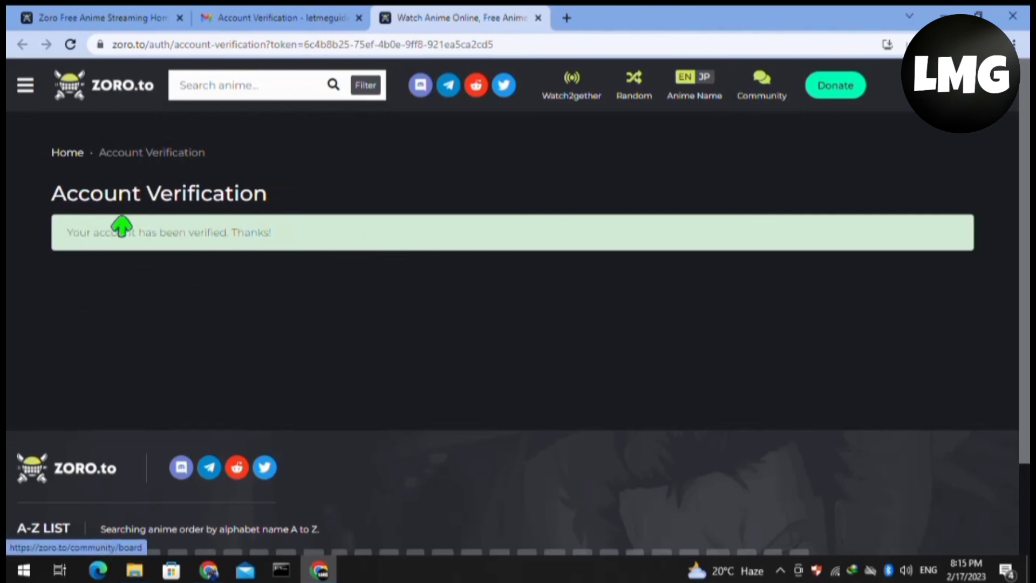
{"action": "mouse_move", "coordinate": [491, 263]}
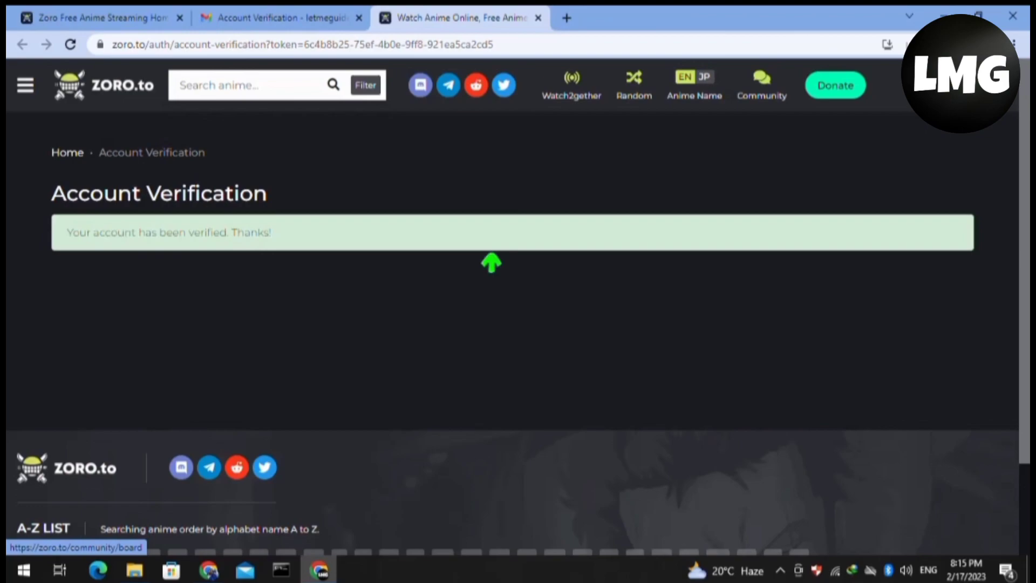